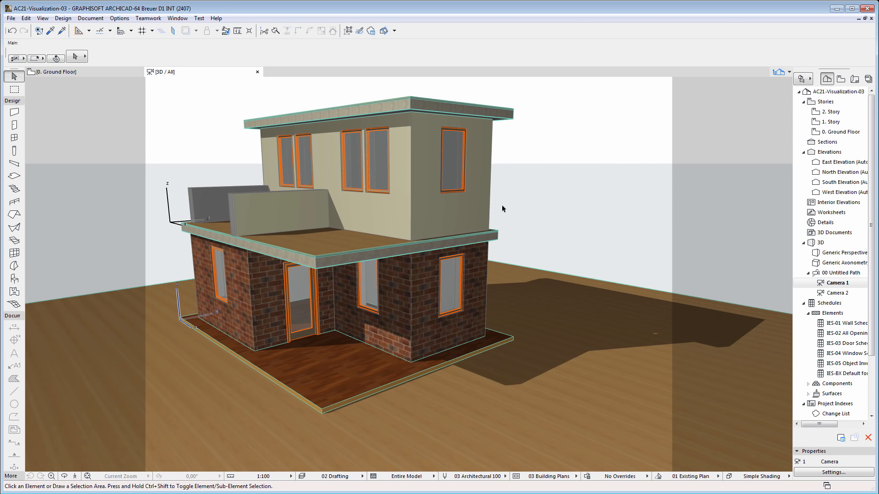
# Step: Bring up the 3D window's context menu to reach the 3D Styles choices
pyautogui.rightClick(501, 210)
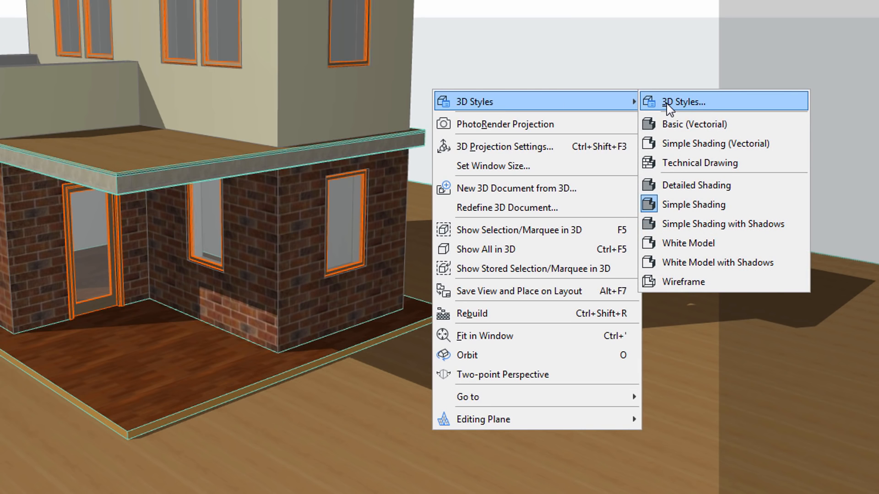
# Step: Show the Simple Shading style's Contours and Shadows options in 3D Styles settings
pyautogui.click(682, 102)
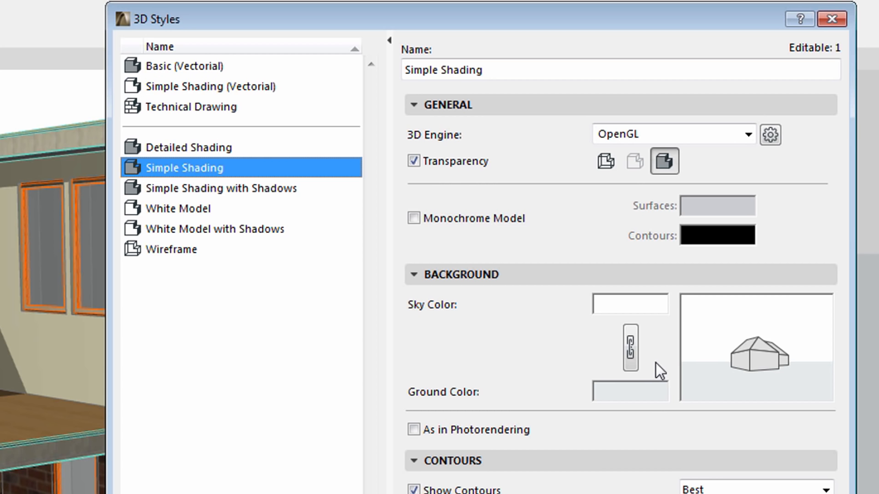
pyautogui.scroll(-3)
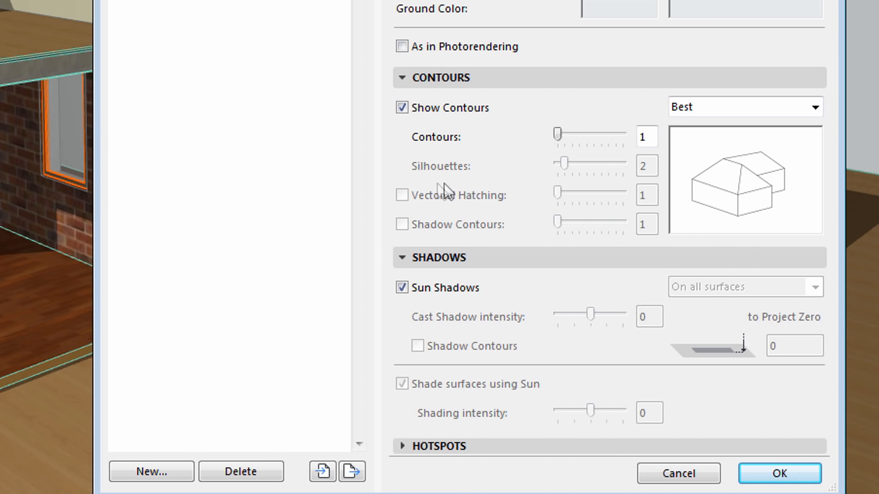
pyautogui.moveTo(455, 409)
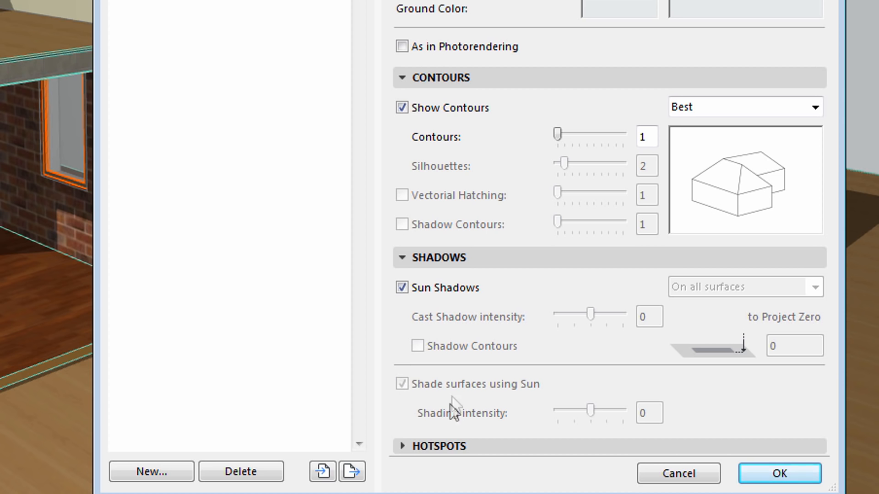
pyautogui.moveTo(428, 375)
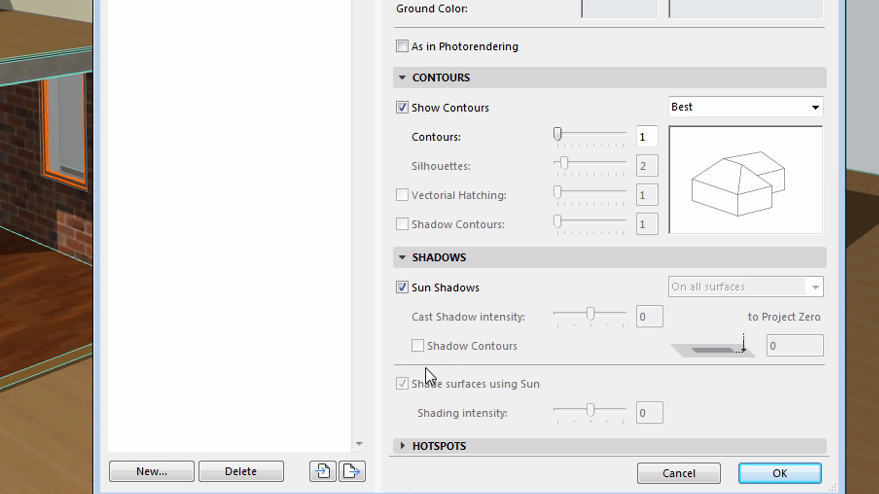
pyautogui.moveTo(609, 427)
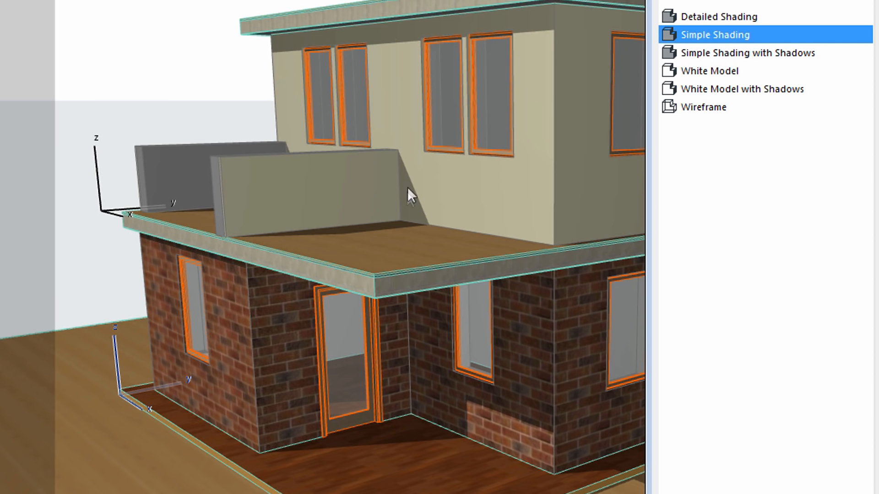
pyautogui.moveTo(392, 203)
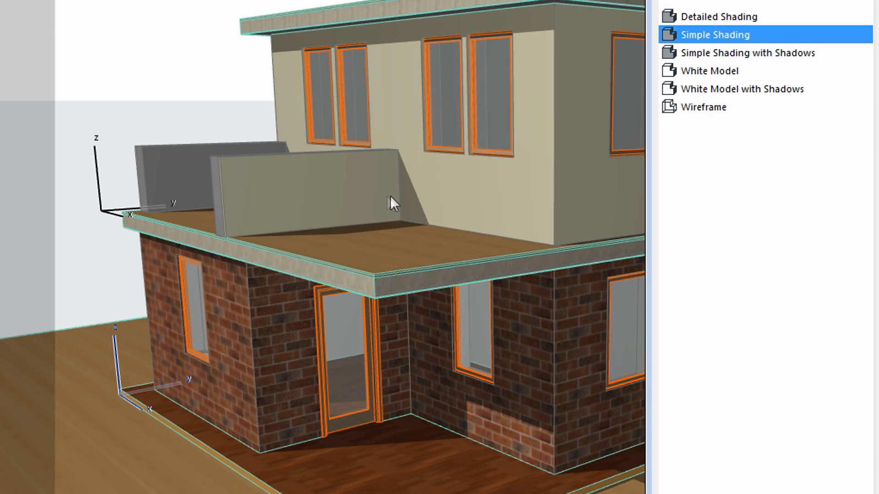
pyautogui.moveTo(358, 223)
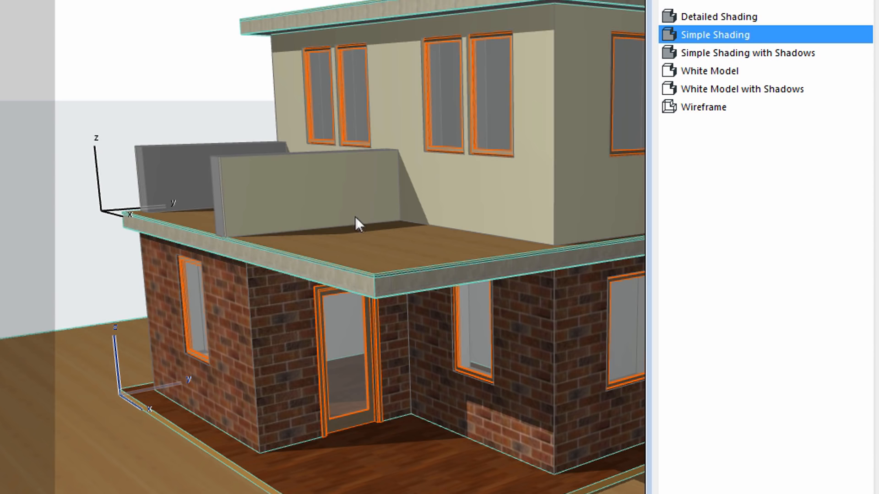
pyautogui.moveTo(411, 212)
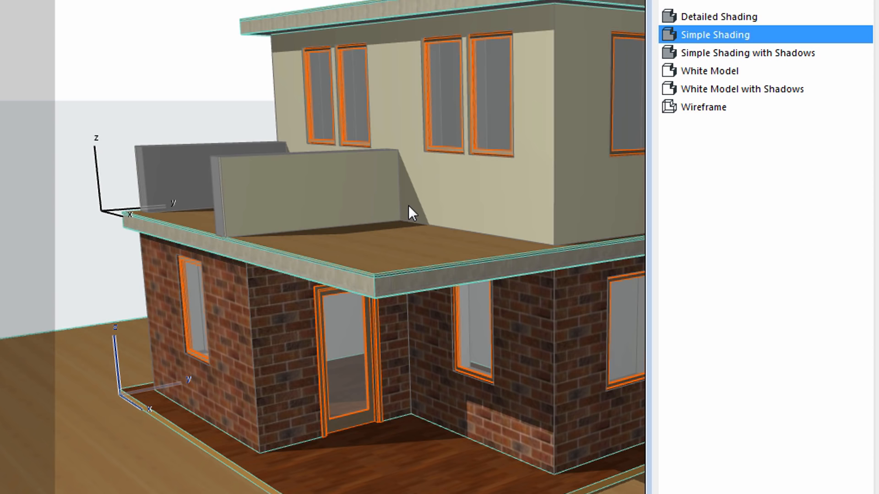
pyautogui.moveTo(394, 202)
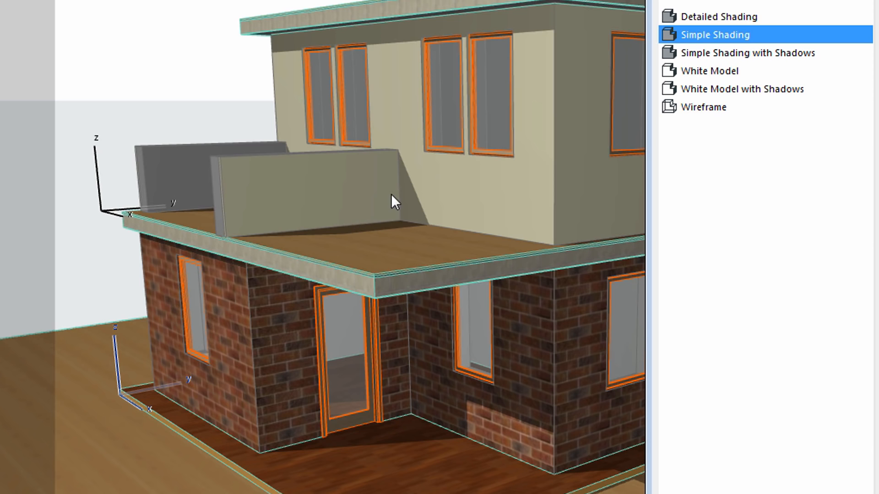
pyautogui.moveTo(415, 222)
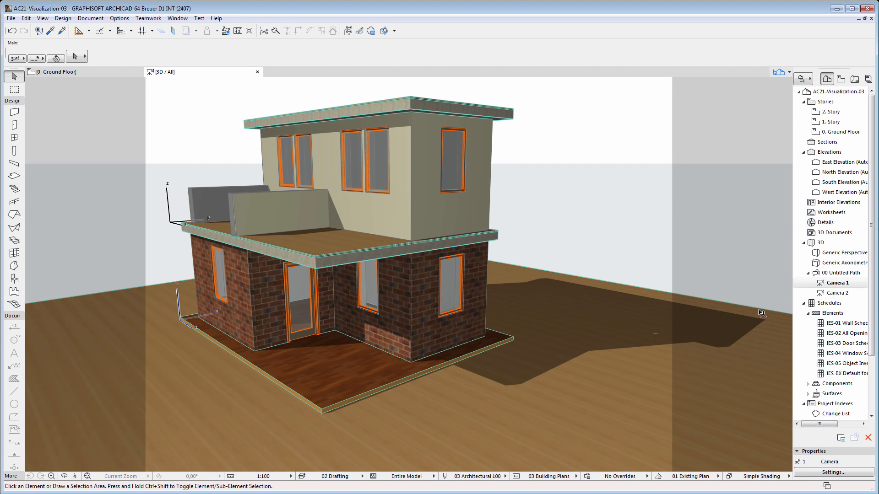
# Step: Switch to the Camera 2 interior room view and bring up its 3D view options
pyautogui.doubleClick(834, 292)
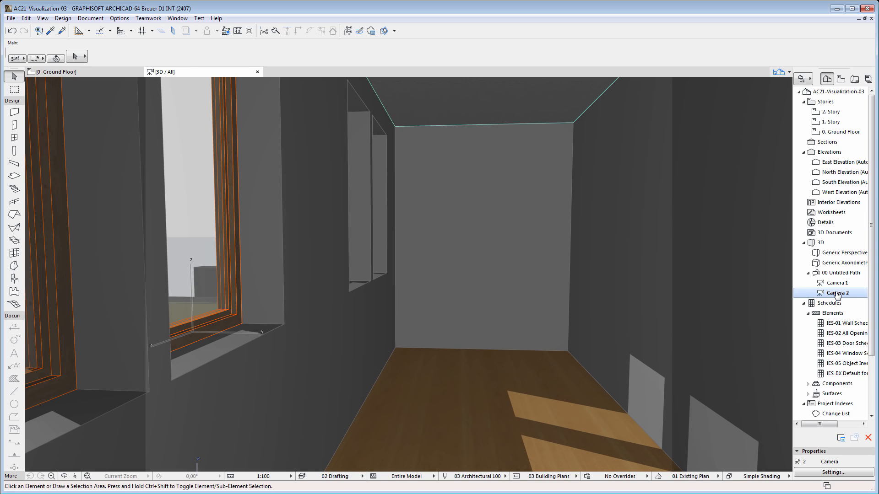
pyautogui.click(445, 298)
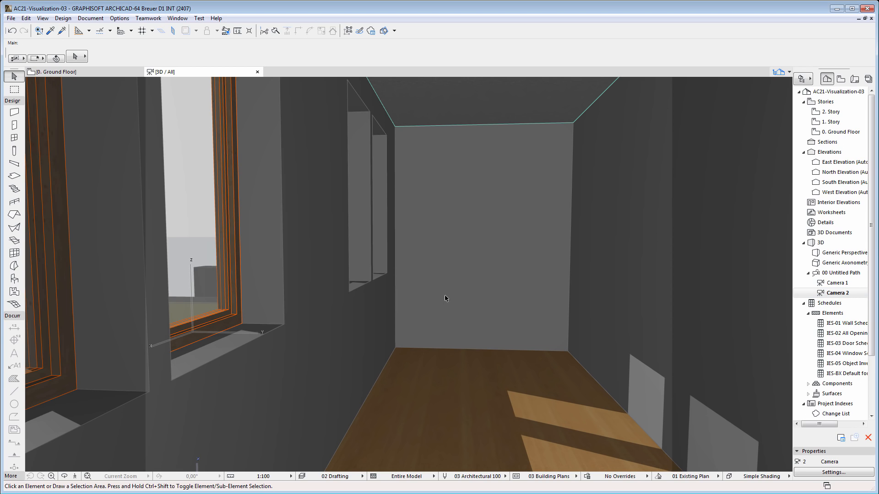
pyautogui.moveTo(379, 322)
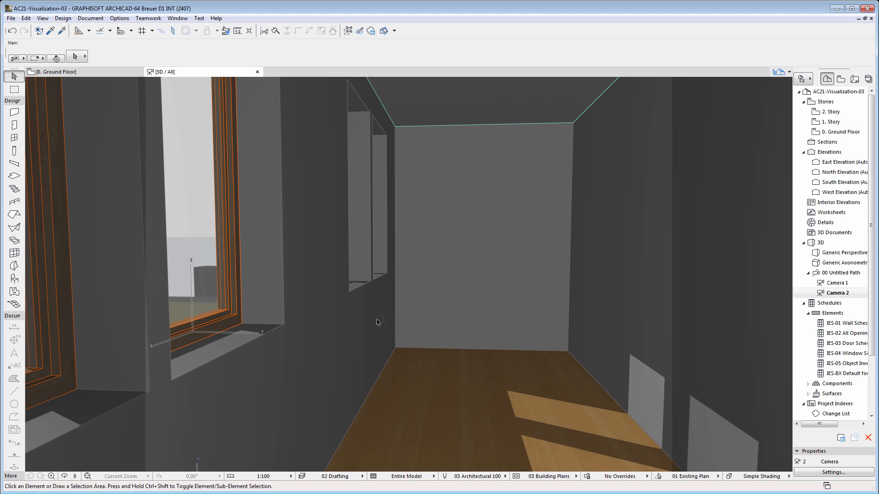
pyautogui.moveTo(429, 305)
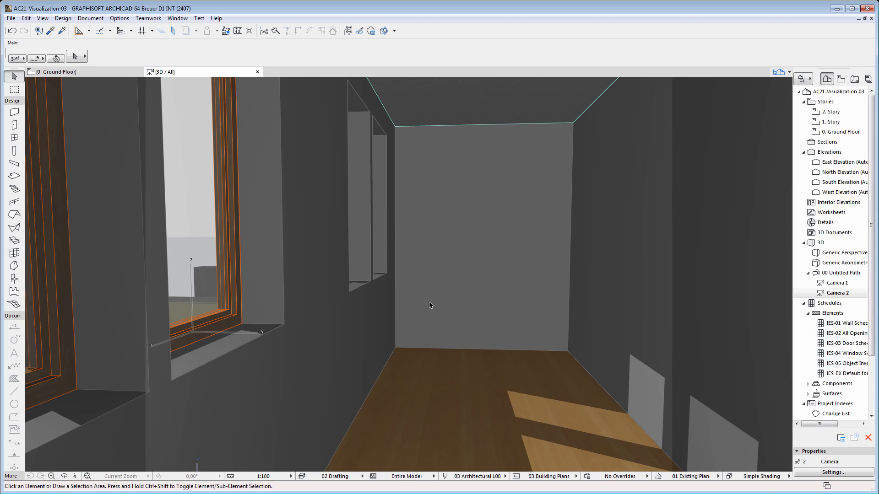
pyautogui.moveTo(385, 323)
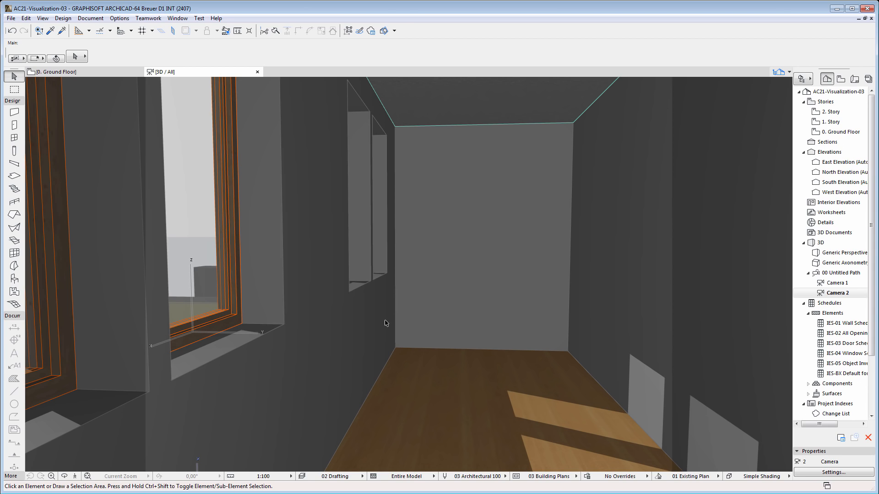
pyautogui.moveTo(187, 413)
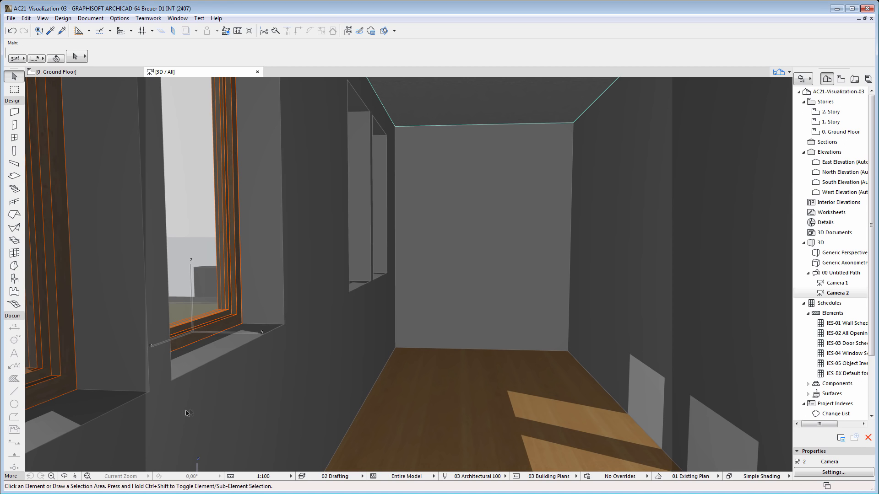
pyautogui.moveTo(531, 301)
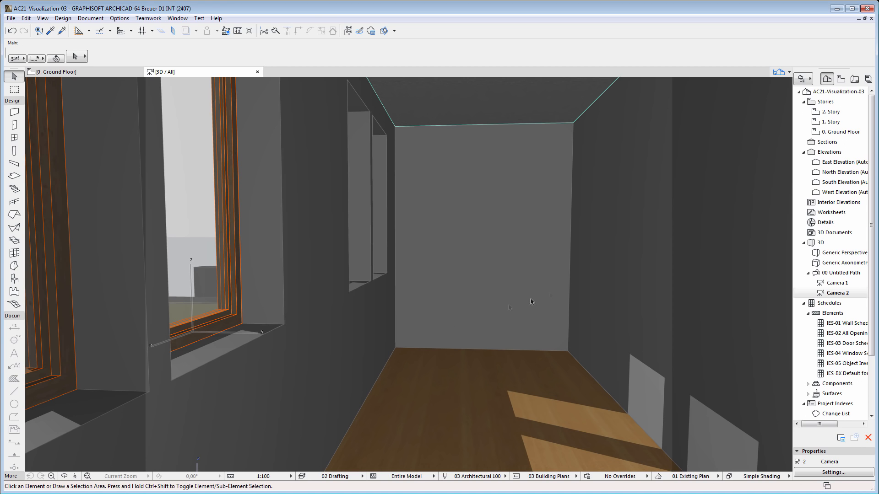
pyautogui.moveTo(748, 293)
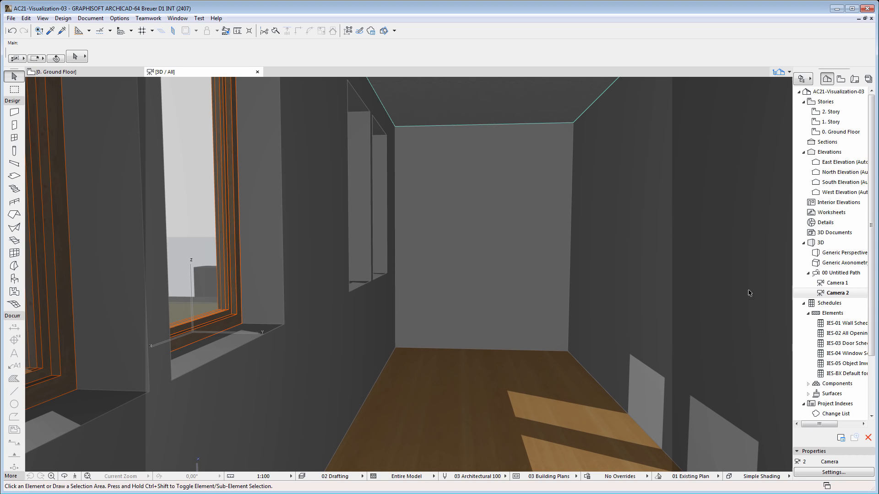
pyautogui.moveTo(357, 357)
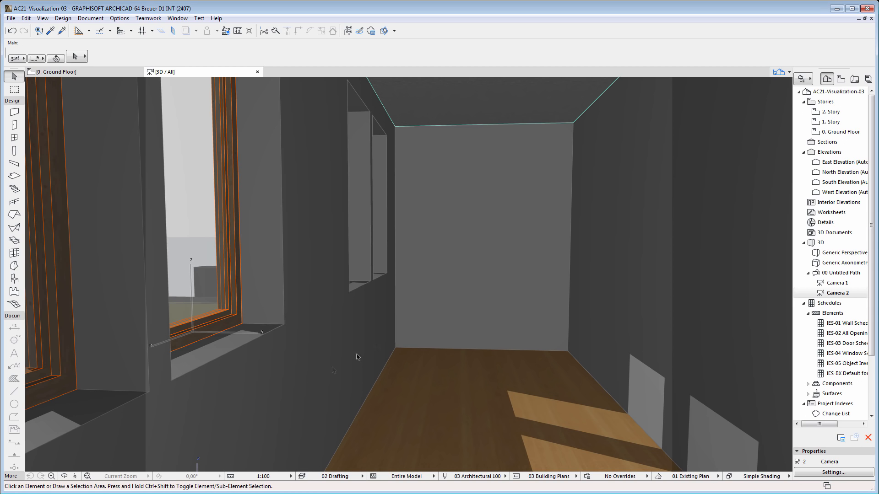
pyautogui.moveTo(449, 254)
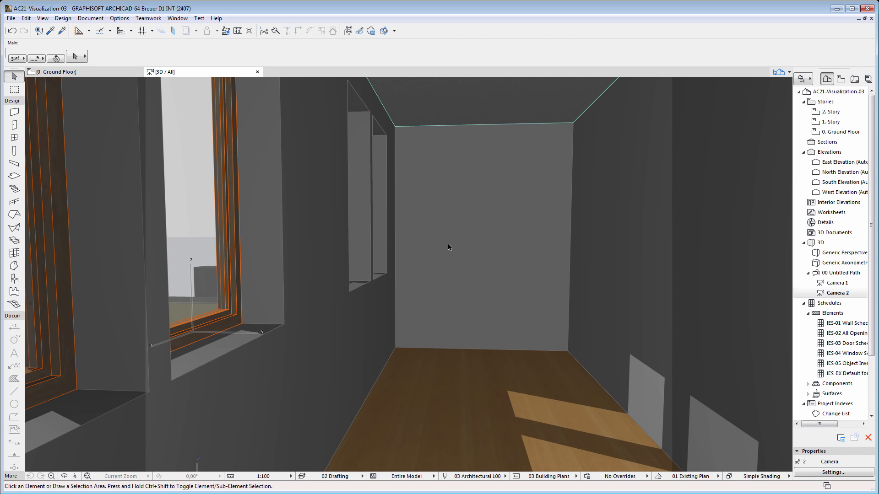
pyautogui.rightClick(448, 247)
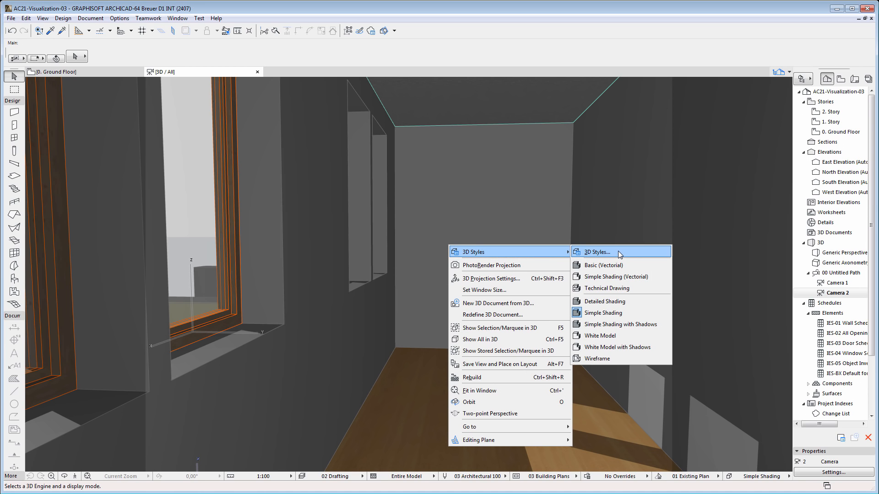
# Step: Reach the OpenGL advanced engine options for the Simple Shading style
pyautogui.click(596, 251)
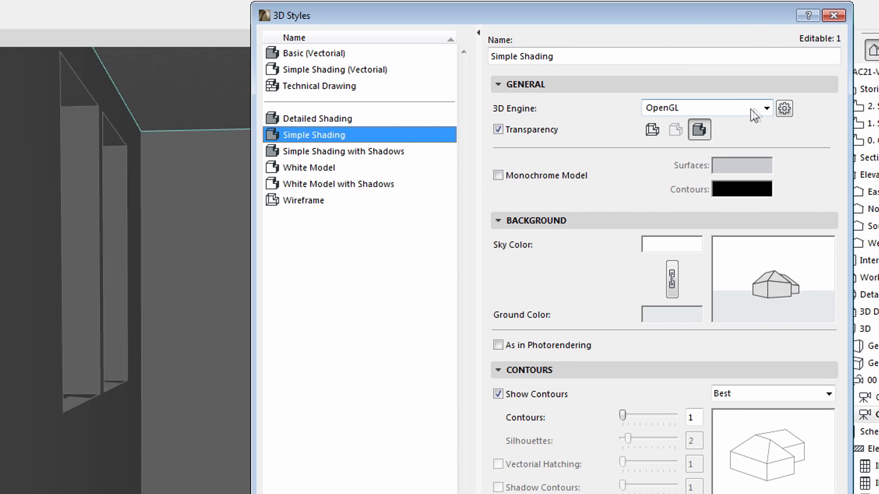
pyautogui.moveTo(784, 108)
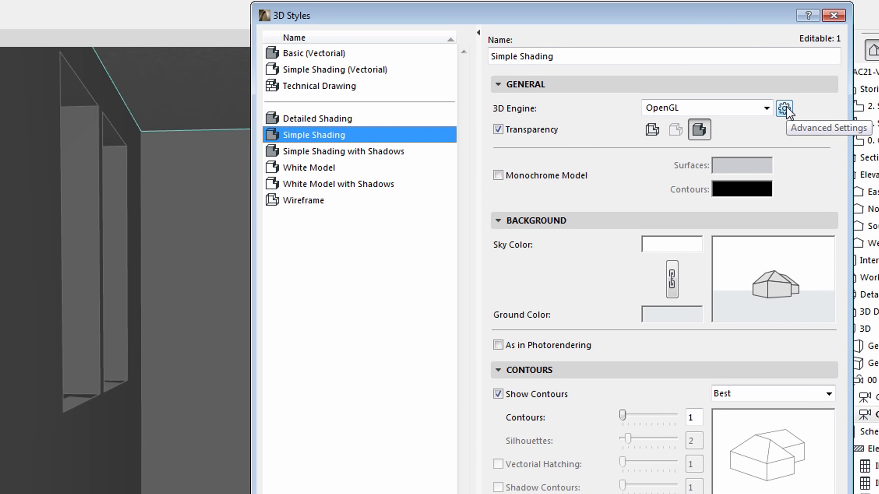
pyautogui.moveTo(784, 108)
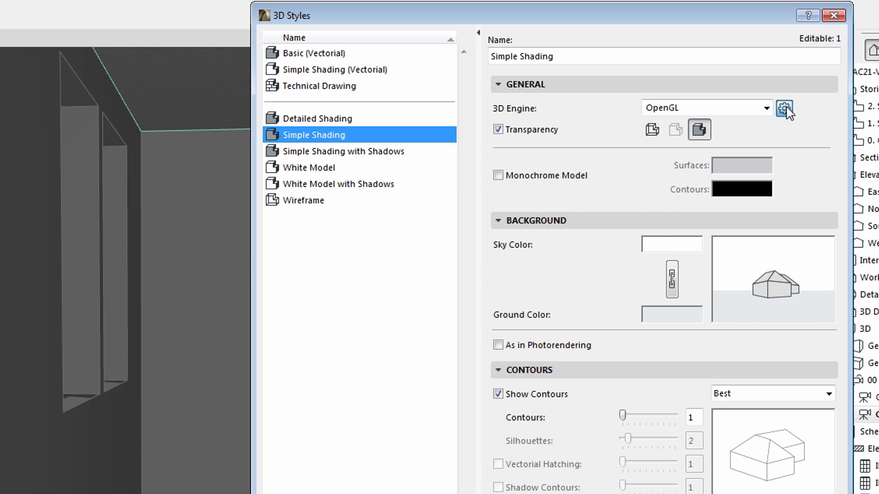
pyautogui.click(784, 108)
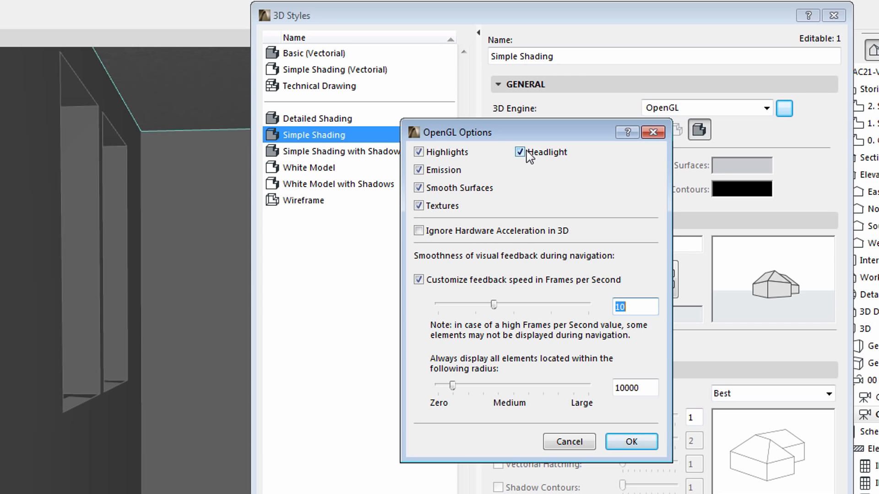
# Step: Turn Headlight off in OpenGL Options and apply it to the Camera 2 view
pyautogui.click(519, 152)
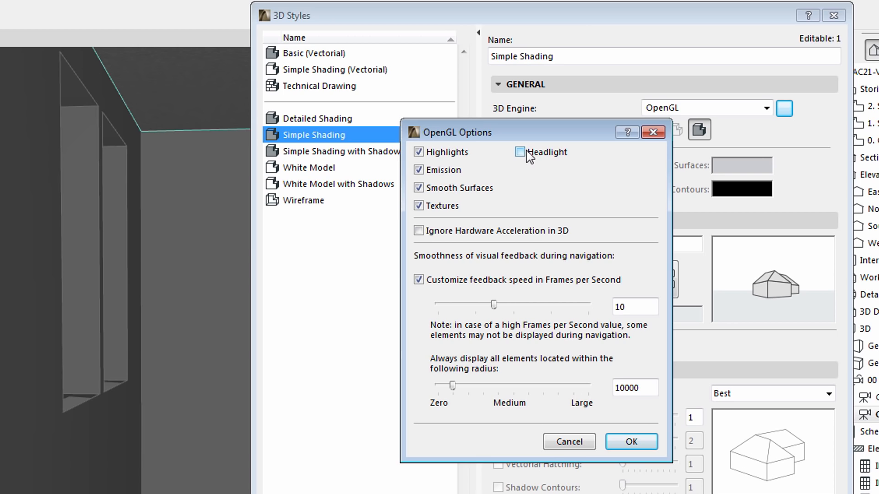
pyautogui.moveTo(631, 442)
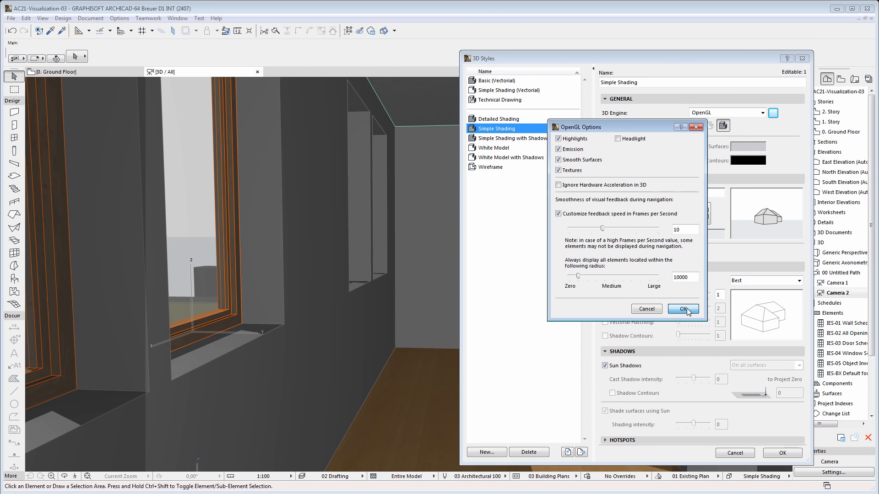
pyautogui.click(682, 309)
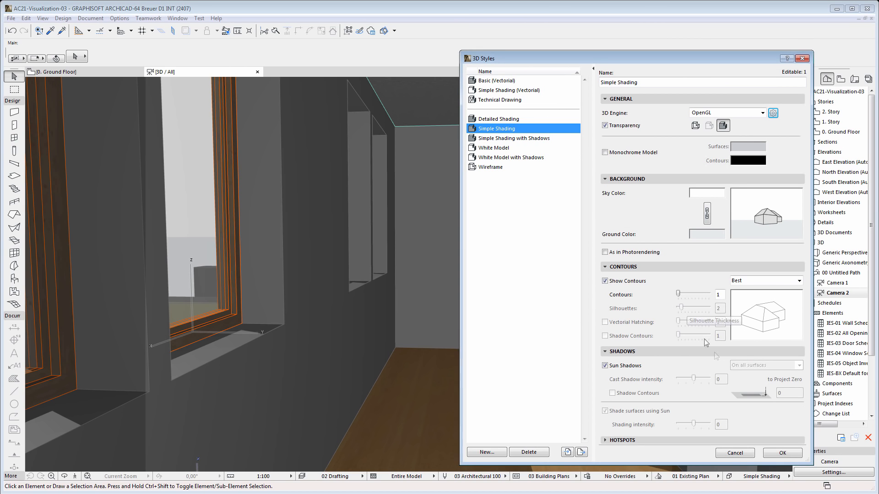
pyautogui.click(781, 453)
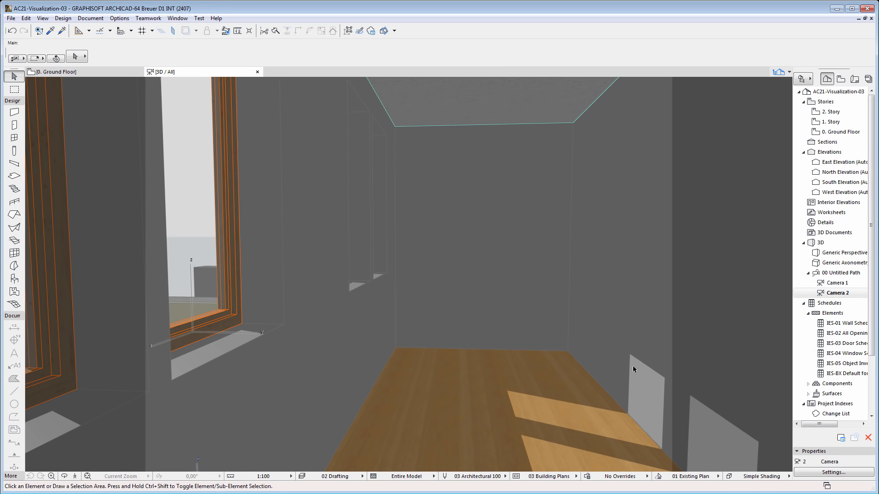
pyautogui.moveTo(614, 304)
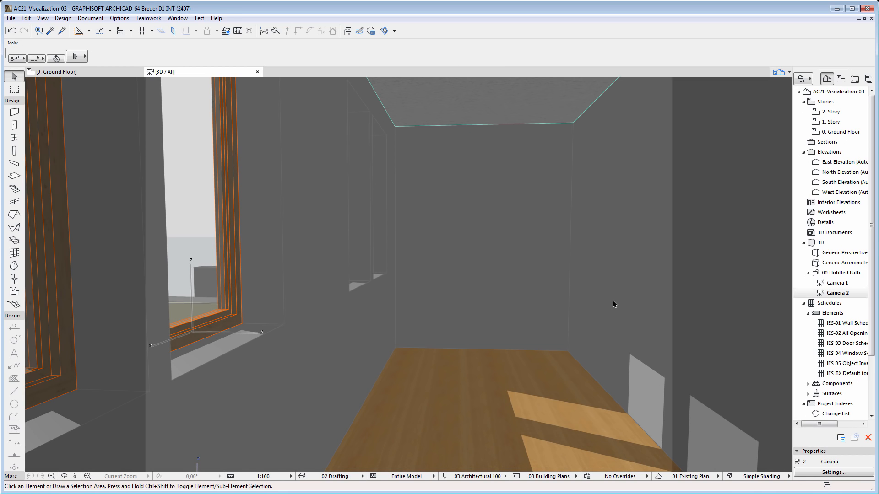
pyautogui.moveTo(439, 312)
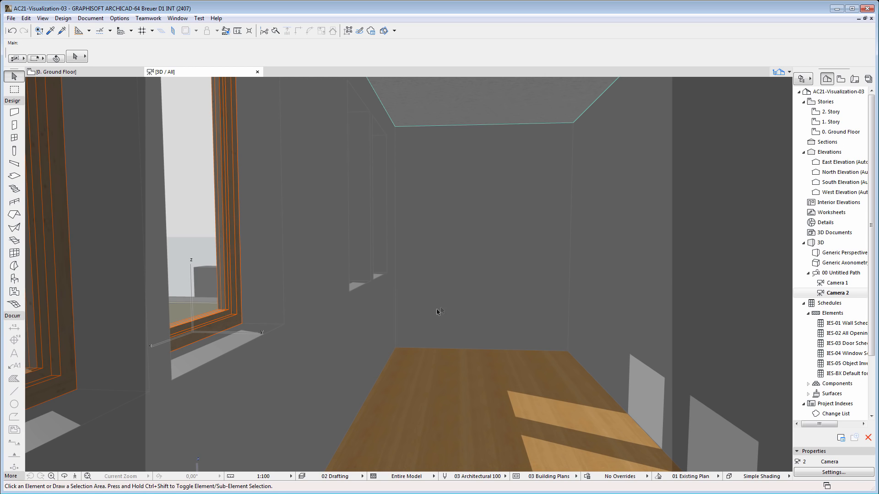
pyautogui.moveTo(657, 272)
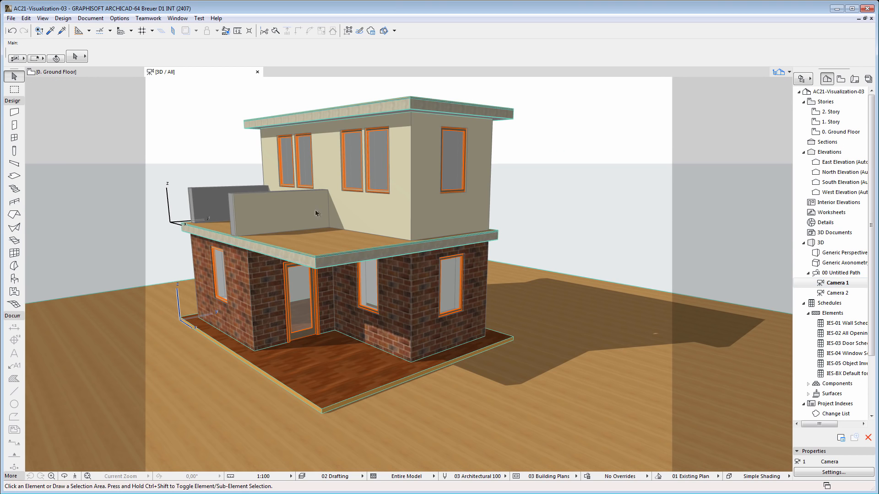
pyautogui.moveTo(328, 222)
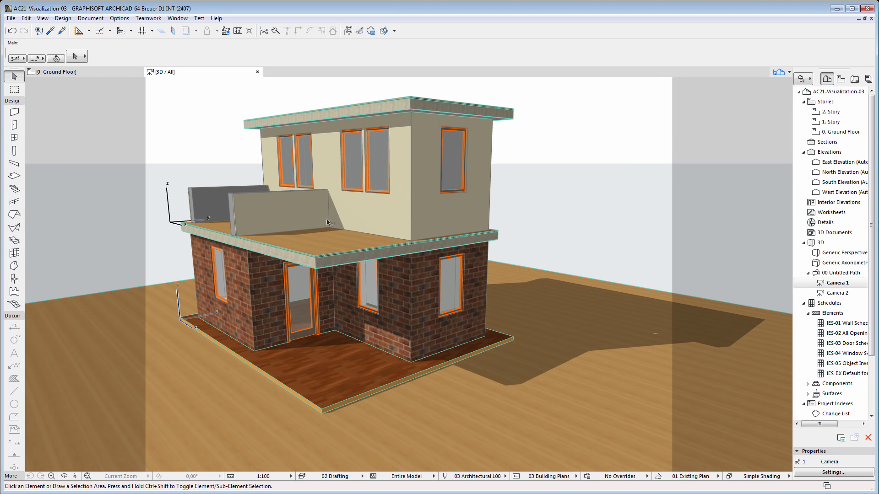
pyautogui.moveTo(544, 236)
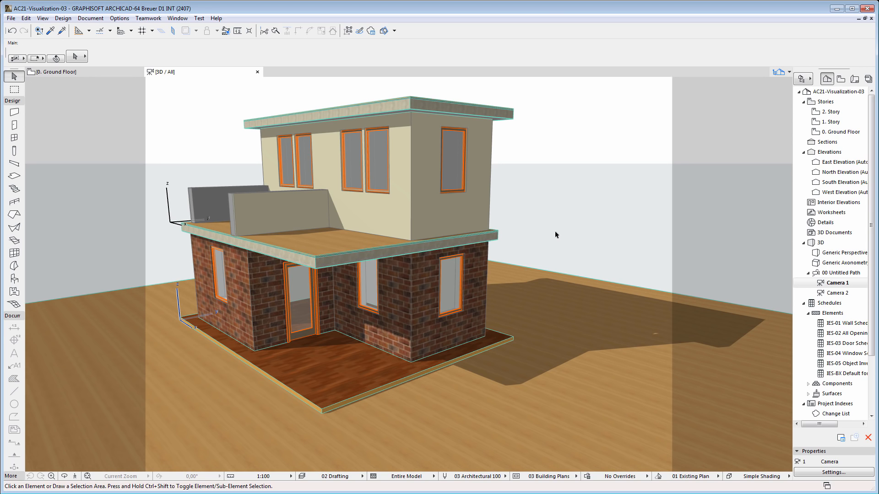
pyautogui.moveTo(550, 226)
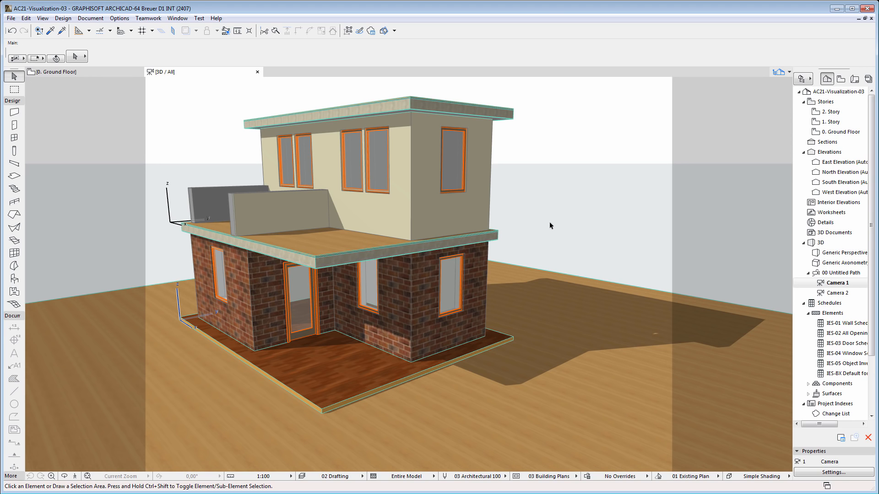
# Step: Enable Monochrome Model for Simple Shading and apply it to the house view
pyautogui.click(824, 473)
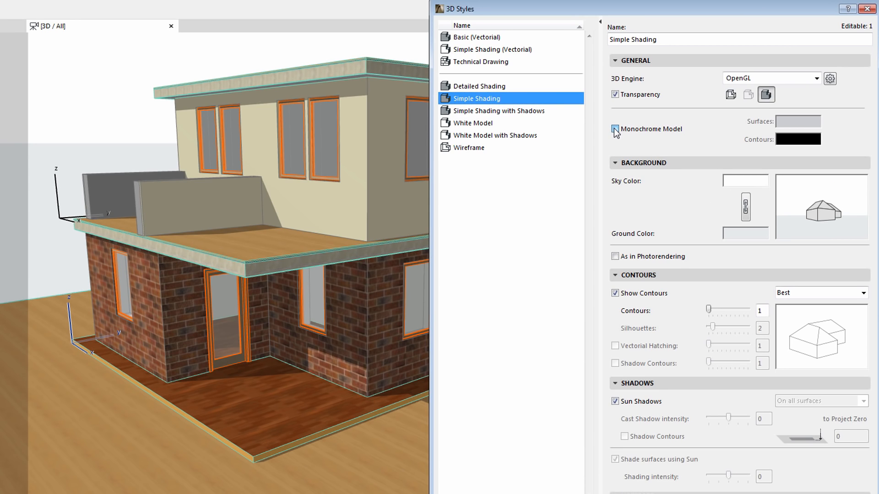
pyautogui.click(615, 129)
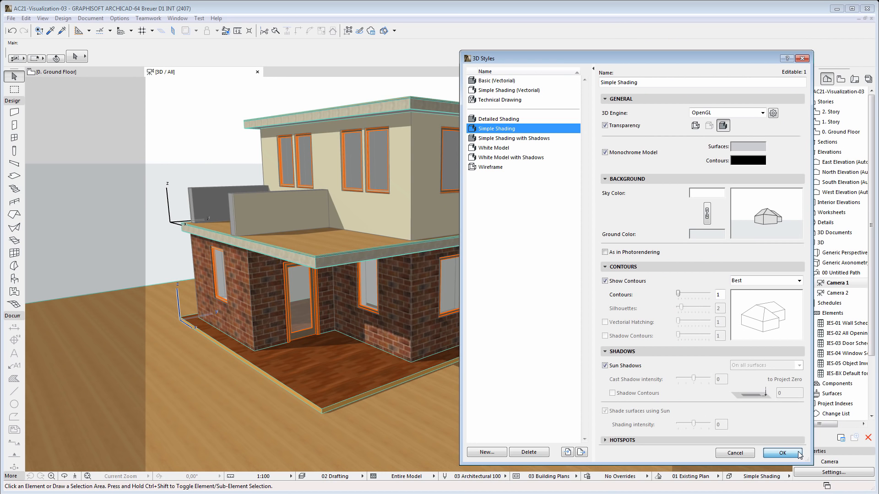
pyautogui.click(781, 453)
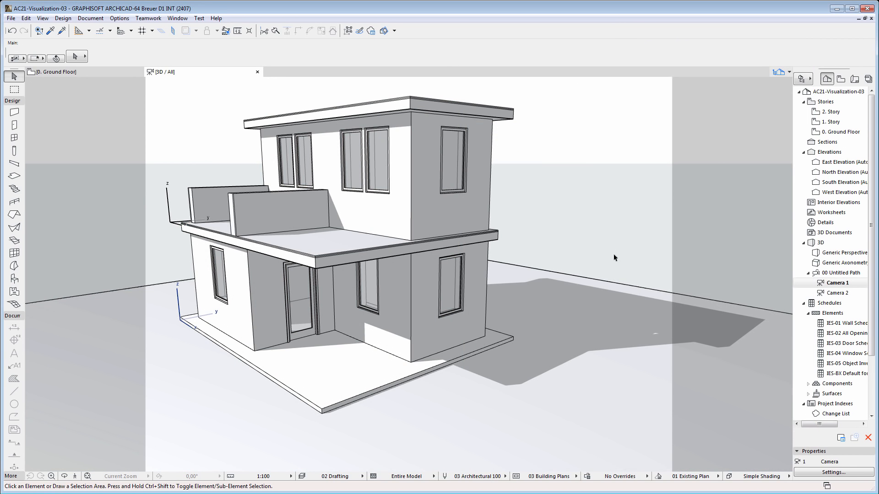
pyautogui.moveTo(554, 200)
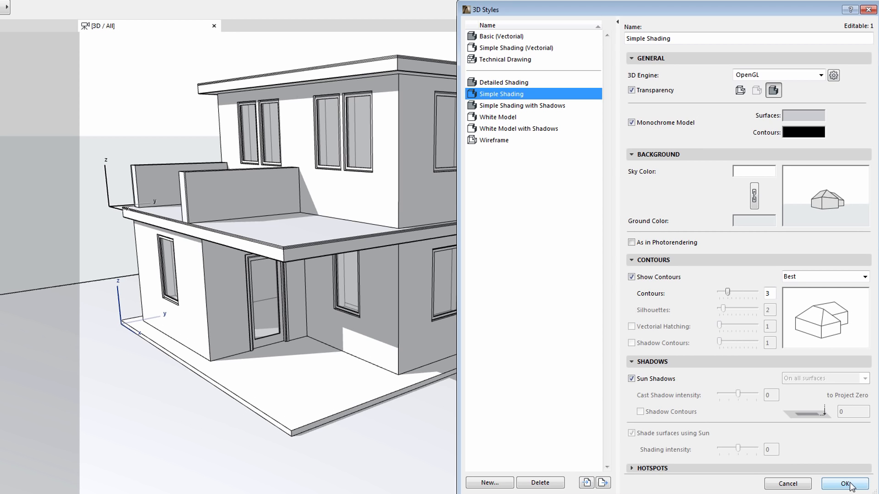
# Step: Confirm 3D Styles so the monochrome house shows the heavier black contours
pyautogui.click(846, 483)
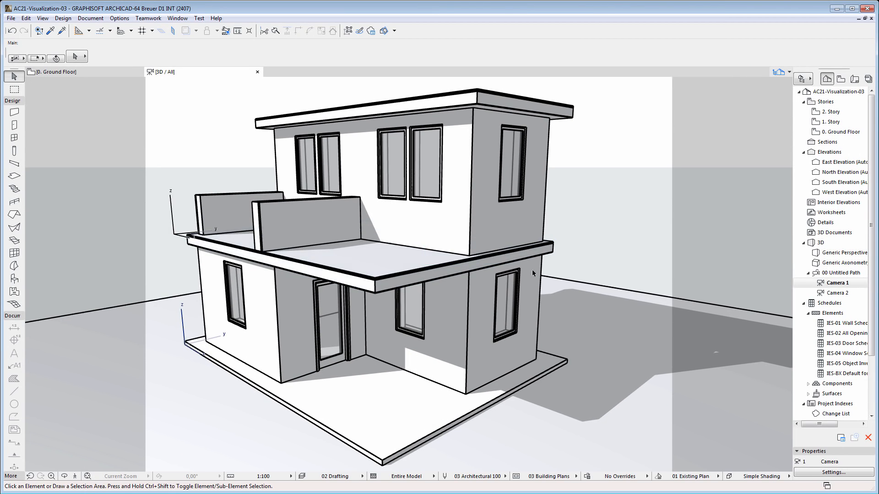
pyautogui.moveTo(596, 254)
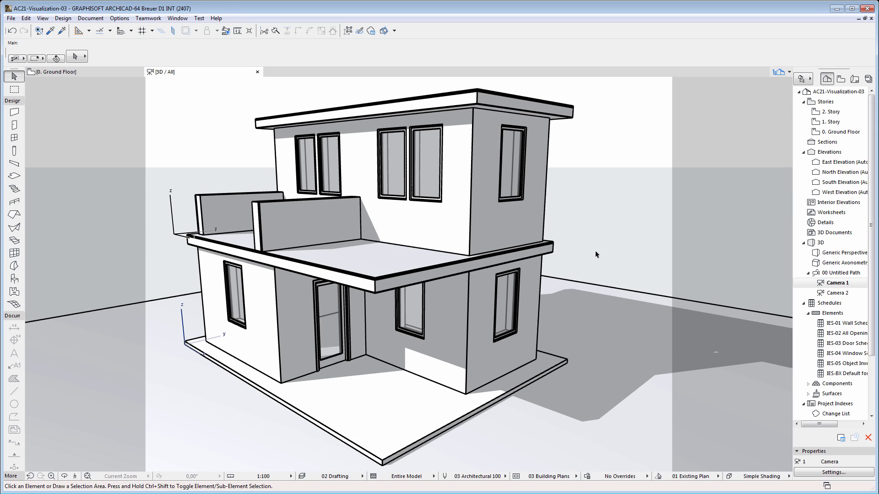